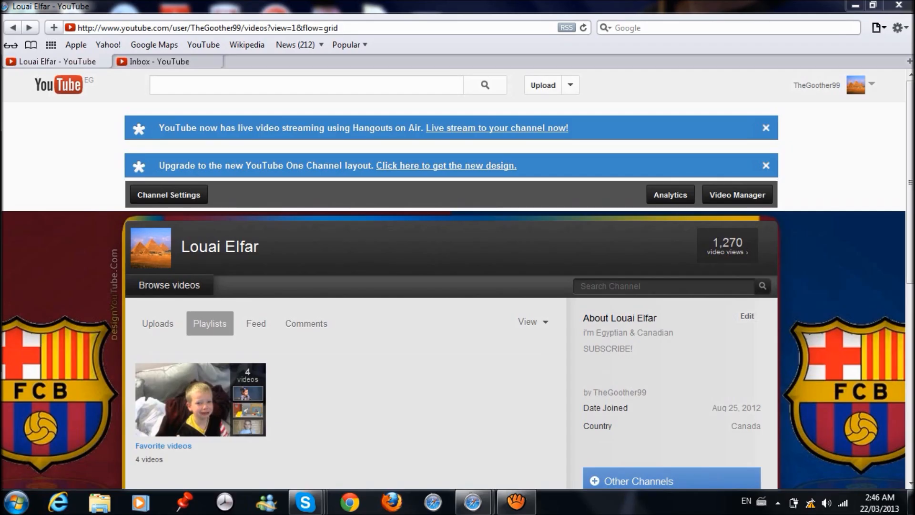
{"action": "mouse_move", "coordinate": [466, 402]}
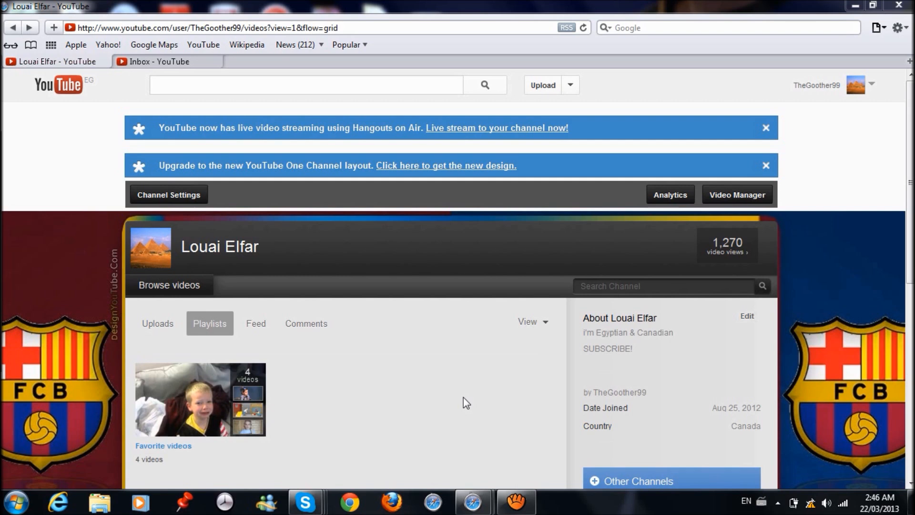
{"action": "mouse_move", "coordinate": [662, 267]}
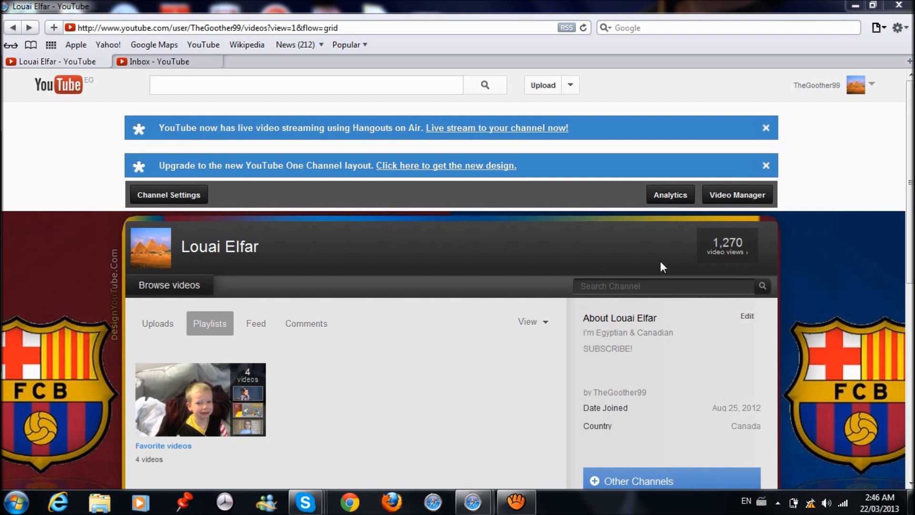
{"action": "mouse_move", "coordinate": [674, 249]}
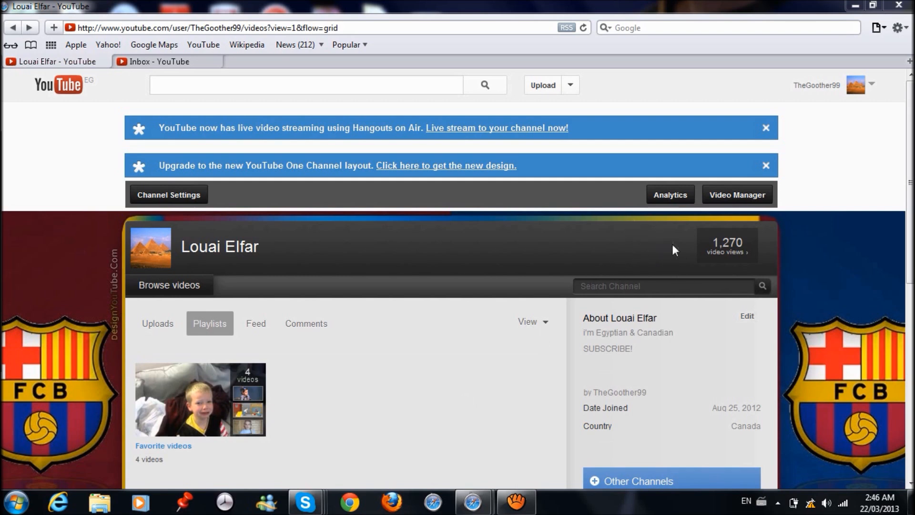
{"action": "mouse_move", "coordinate": [657, 262]}
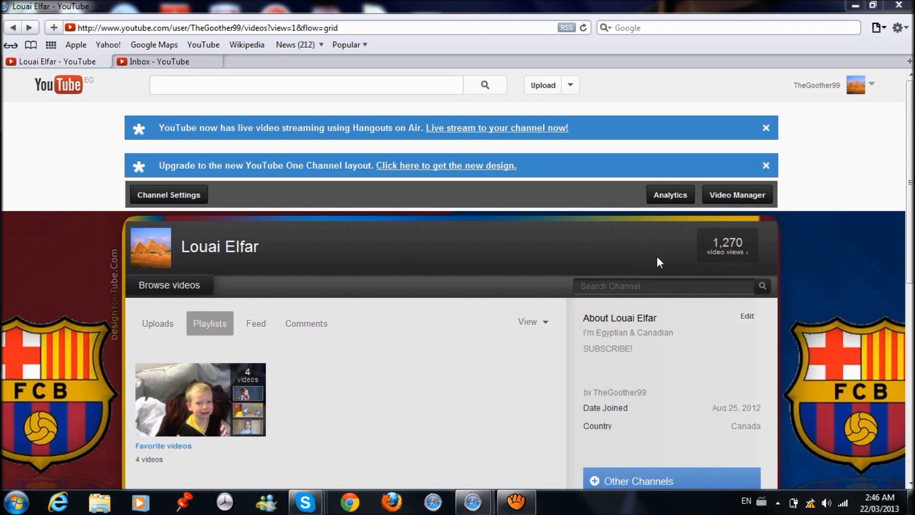
{"action": "mouse_move", "coordinate": [410, 321]}
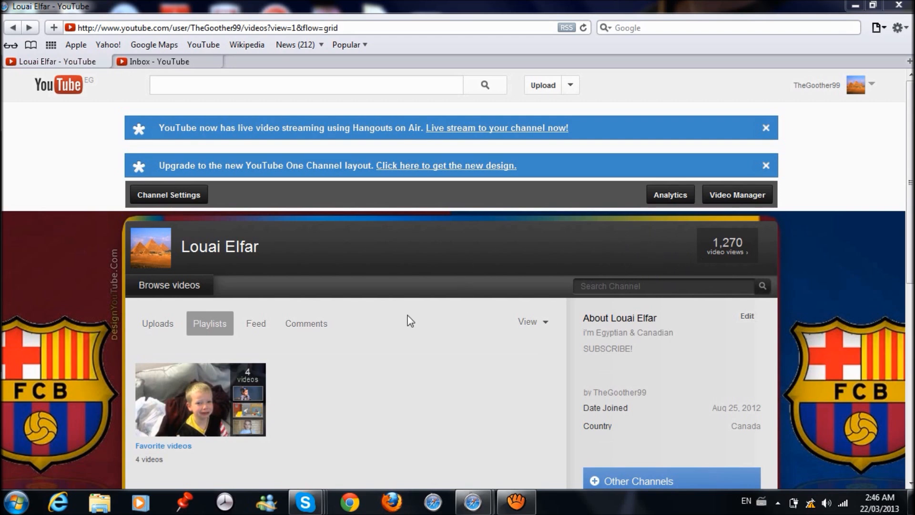
{"action": "mouse_move", "coordinate": [492, 306]}
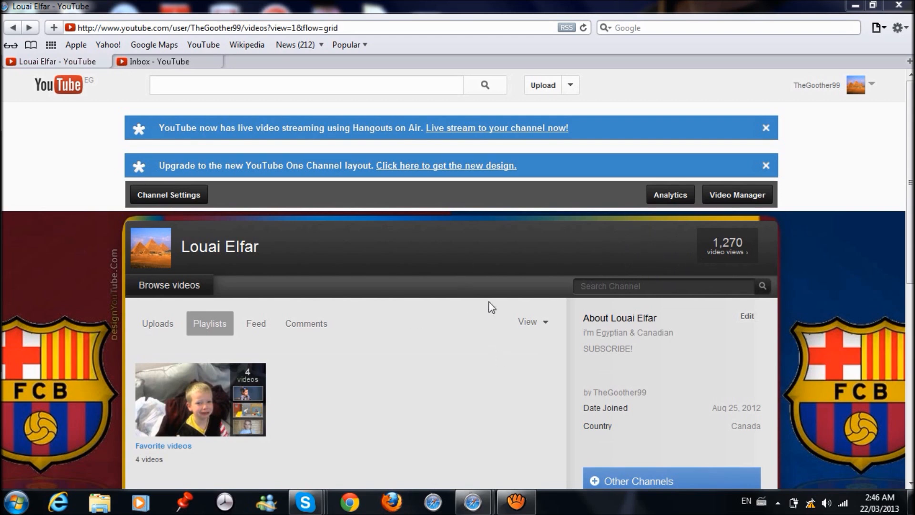
{"action": "mouse_move", "coordinate": [354, 30]}
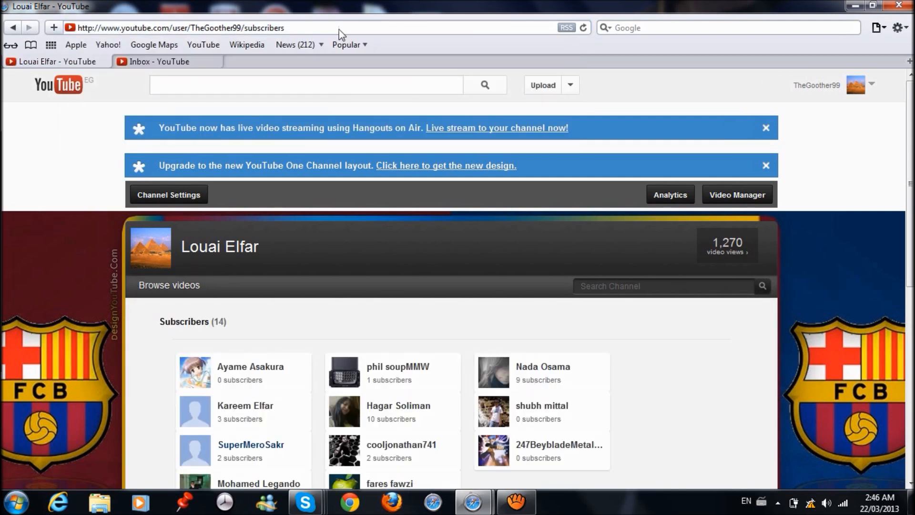
{"action": "mouse_move", "coordinate": [209, 163]}
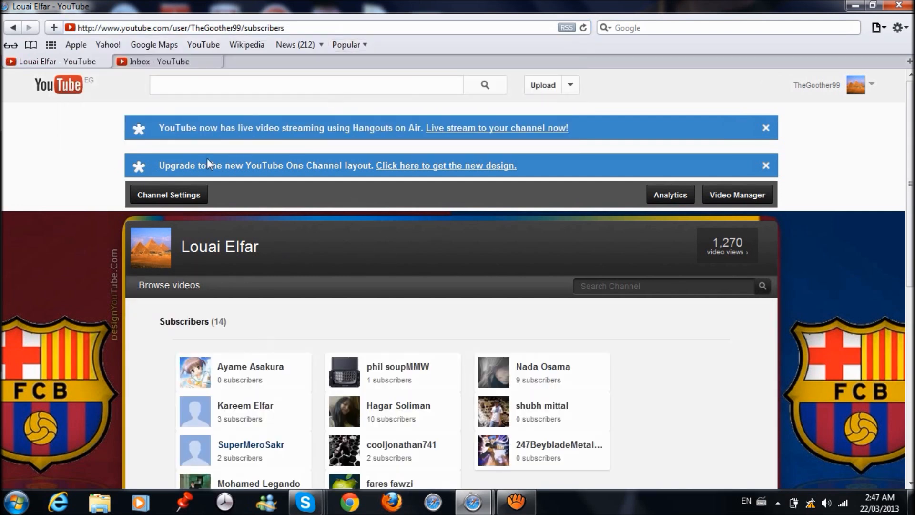
{"action": "mouse_move", "coordinate": [165, 65]}
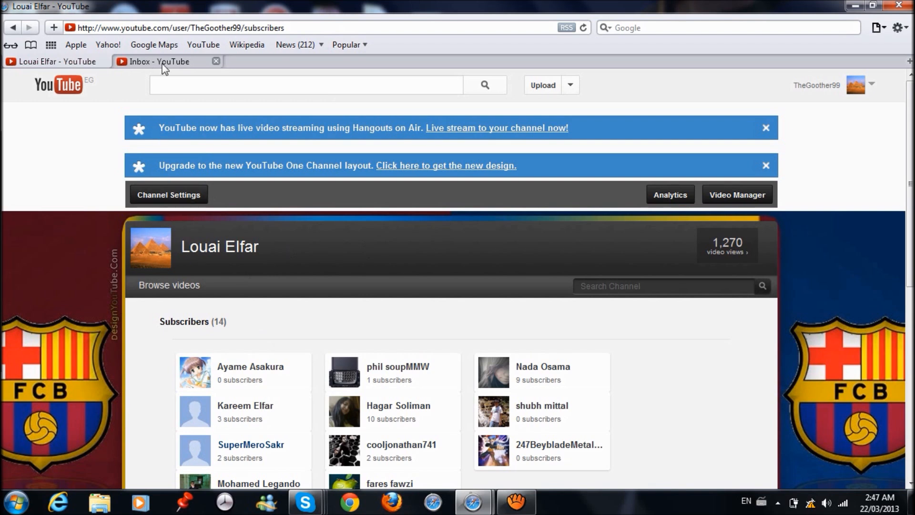
Reach the Subscribers page from the Inbox tab via Address Book, listing the same 14 subscribers.
{"action": "left_click", "coordinate": [157, 61]}
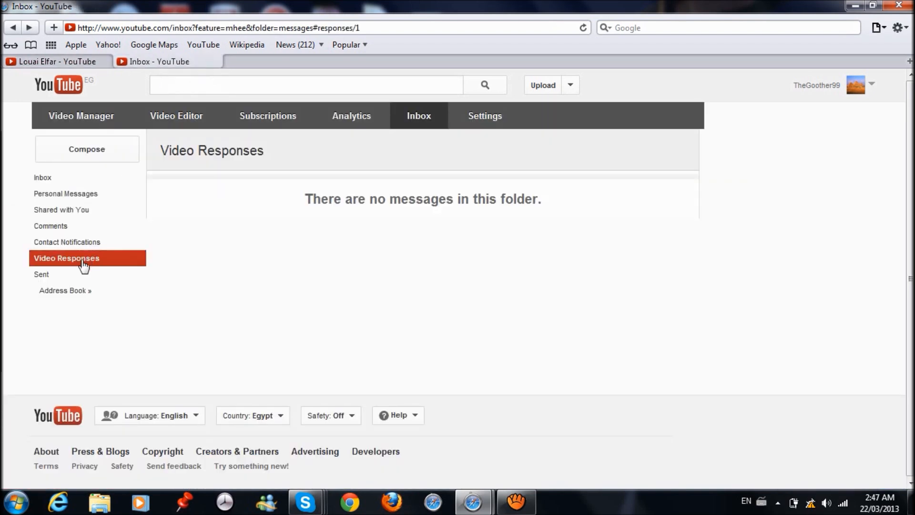
{"action": "mouse_move", "coordinate": [66, 290]}
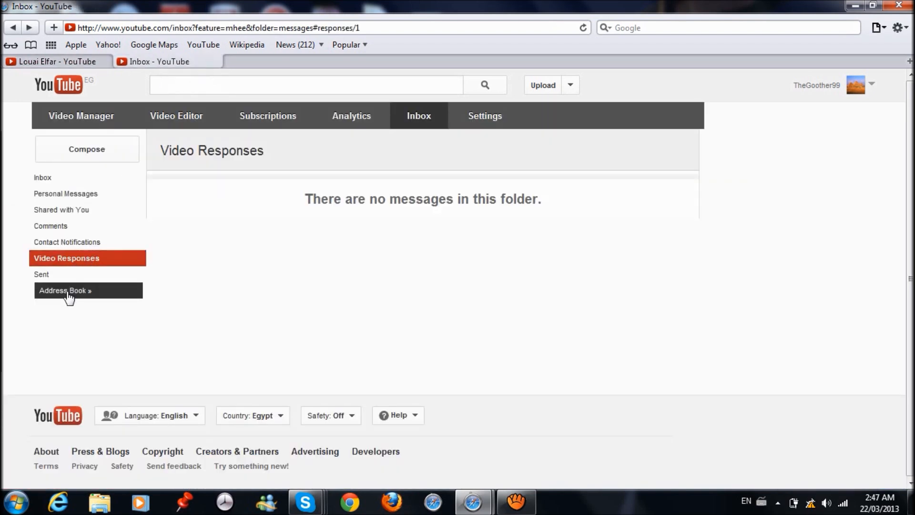
{"action": "left_click", "coordinate": [66, 289]}
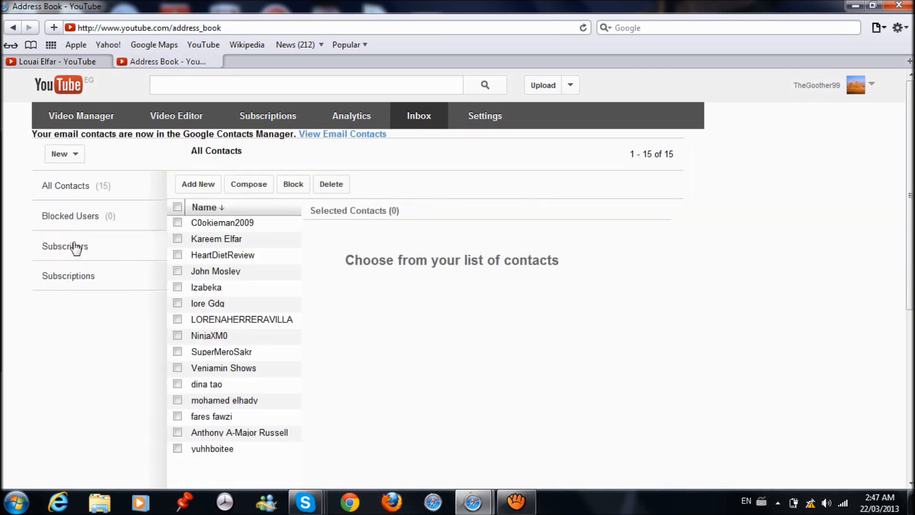
{"action": "left_click", "coordinate": [64, 246]}
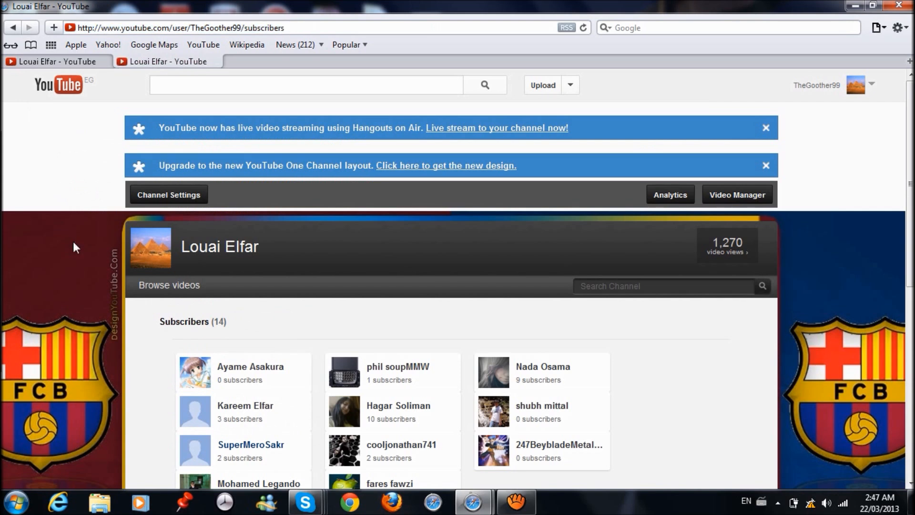
{"action": "mouse_move", "coordinate": [714, 330]}
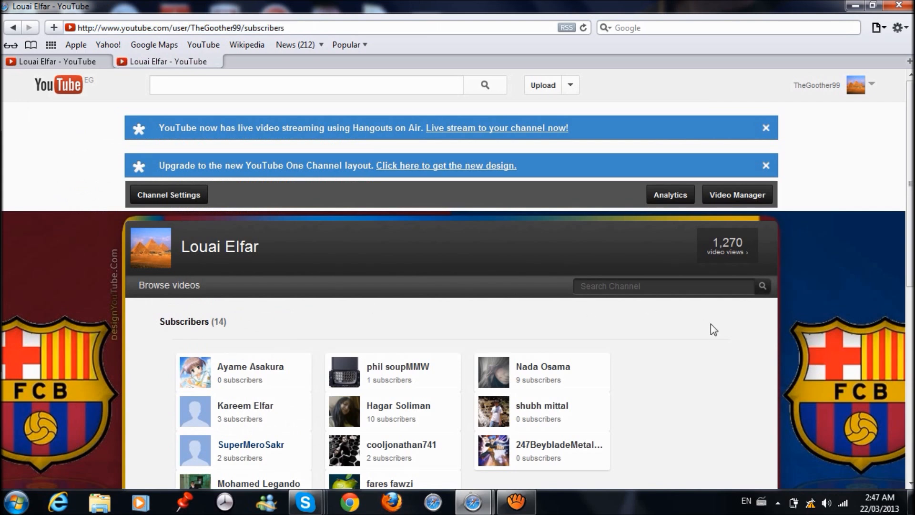
{"action": "mouse_move", "coordinate": [582, 259]}
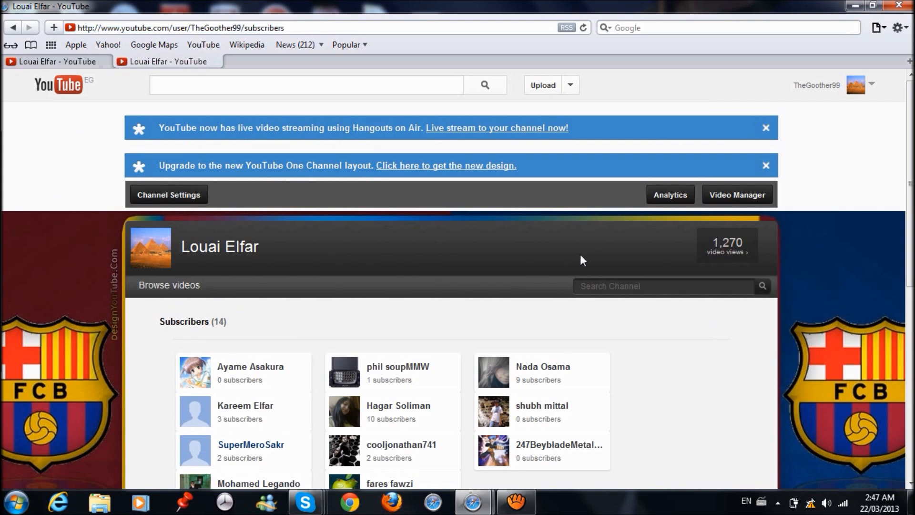